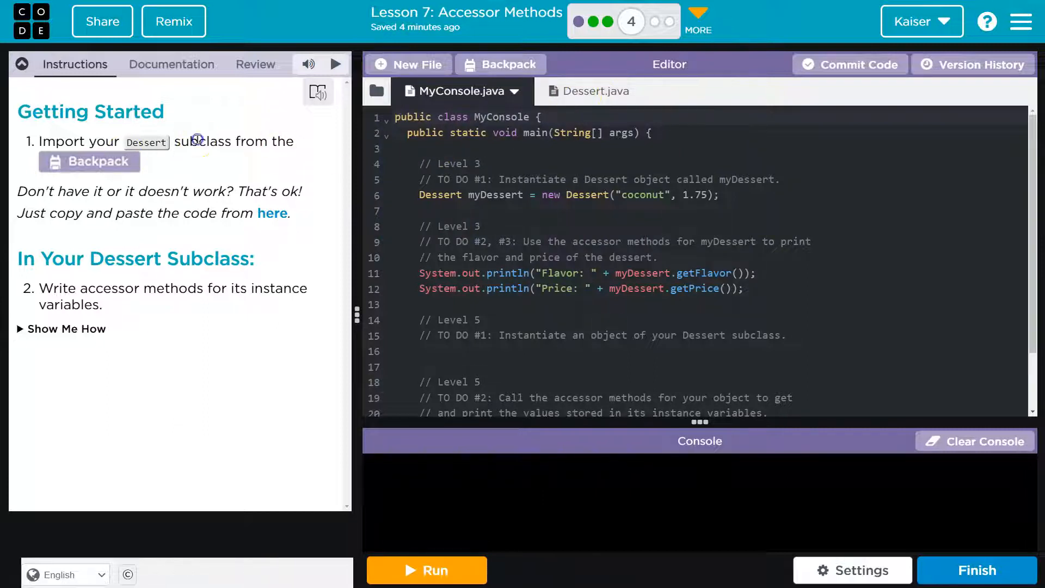
# From Dessert.java, tick Cookie.java in the Backpack file list for import
pyautogui.click(594, 92)
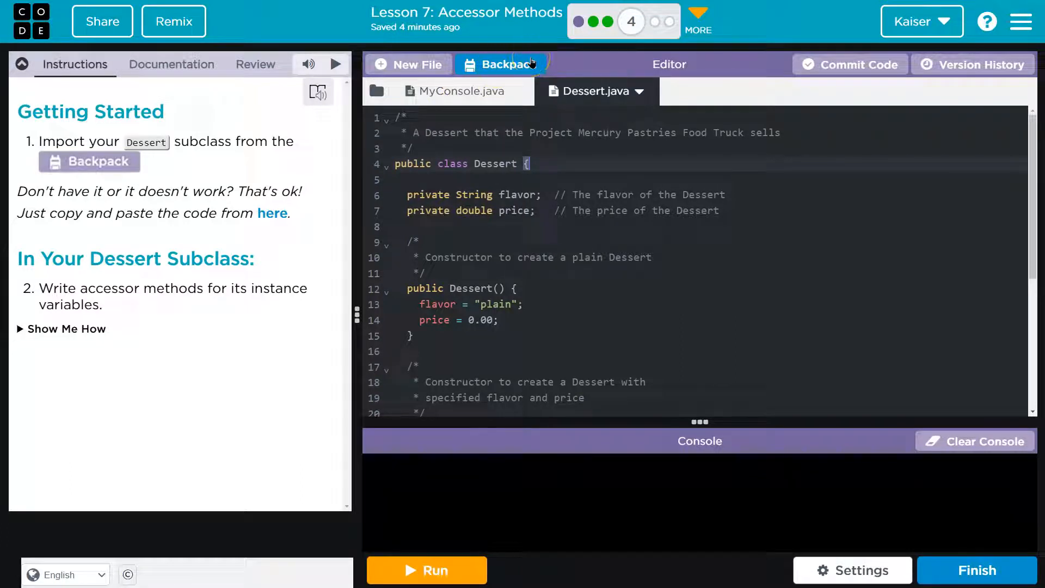
pyautogui.click(272, 213)
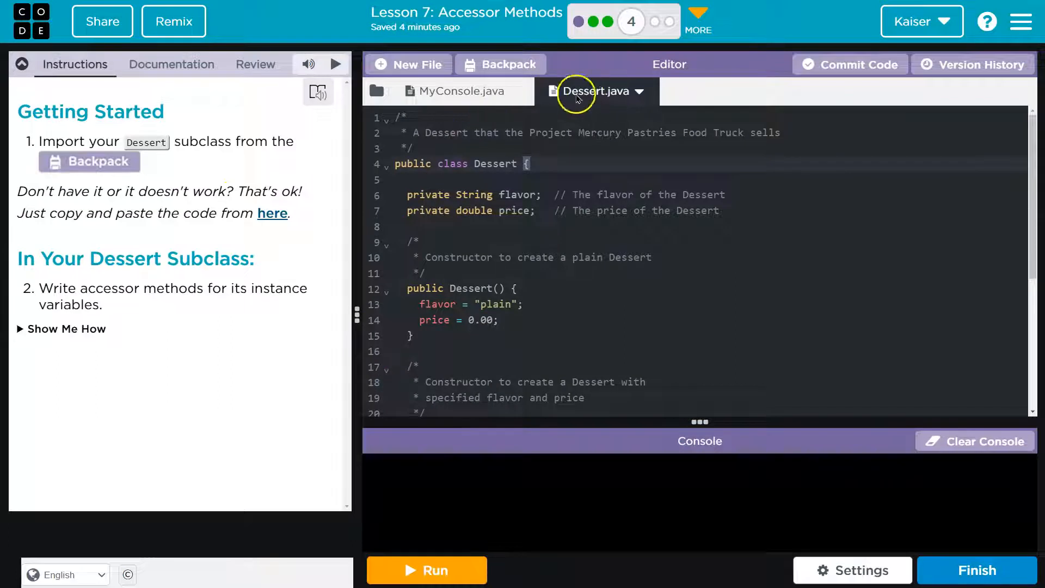
pyautogui.click(501, 63)
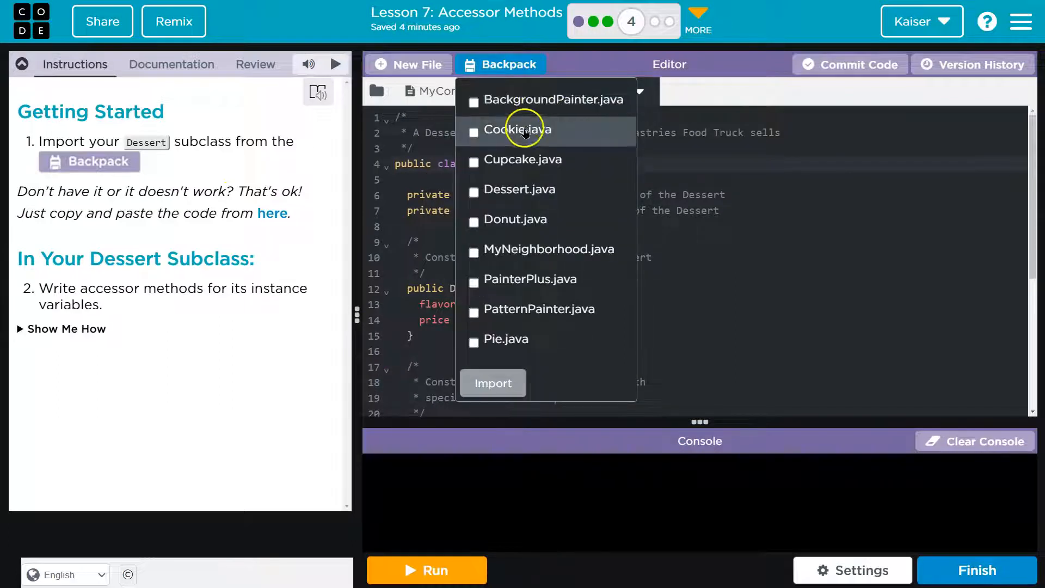
pyautogui.click(473, 132)
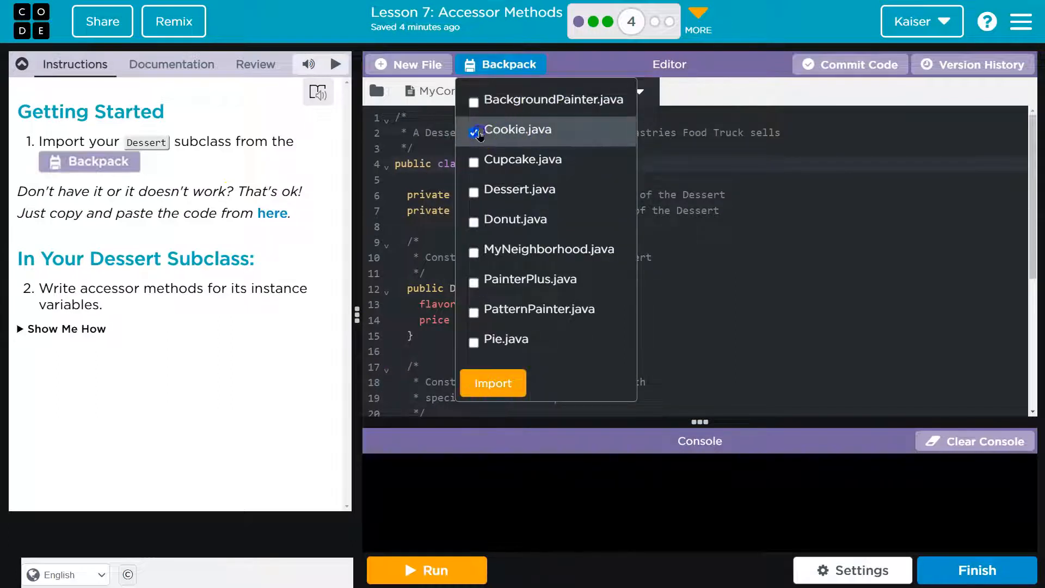
# Import Cookie.java and strip its flavor and price fields, leaving diameter and isChewy
pyautogui.click(492, 383)
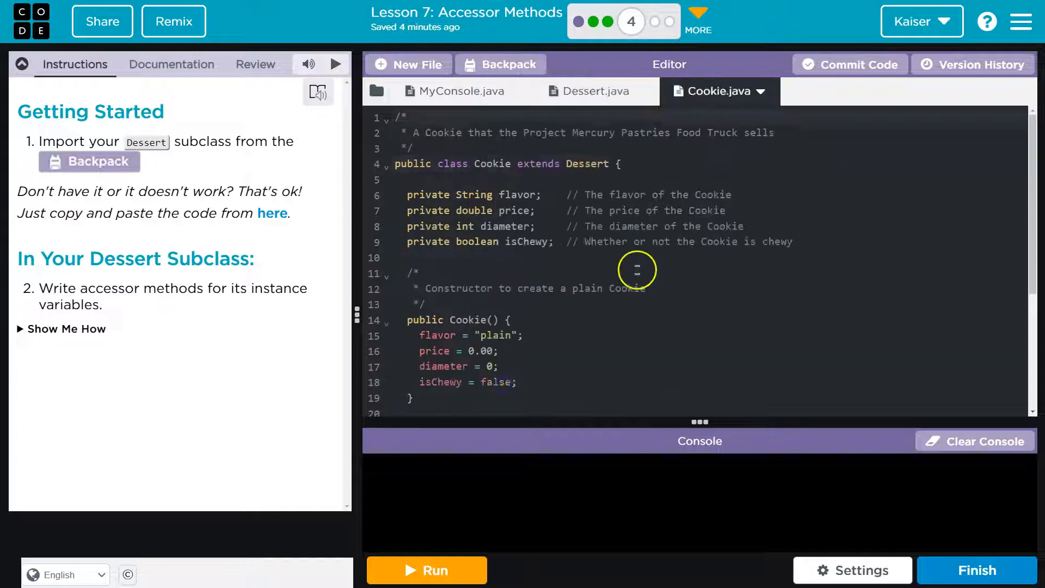
pyautogui.moveTo(204, 266)
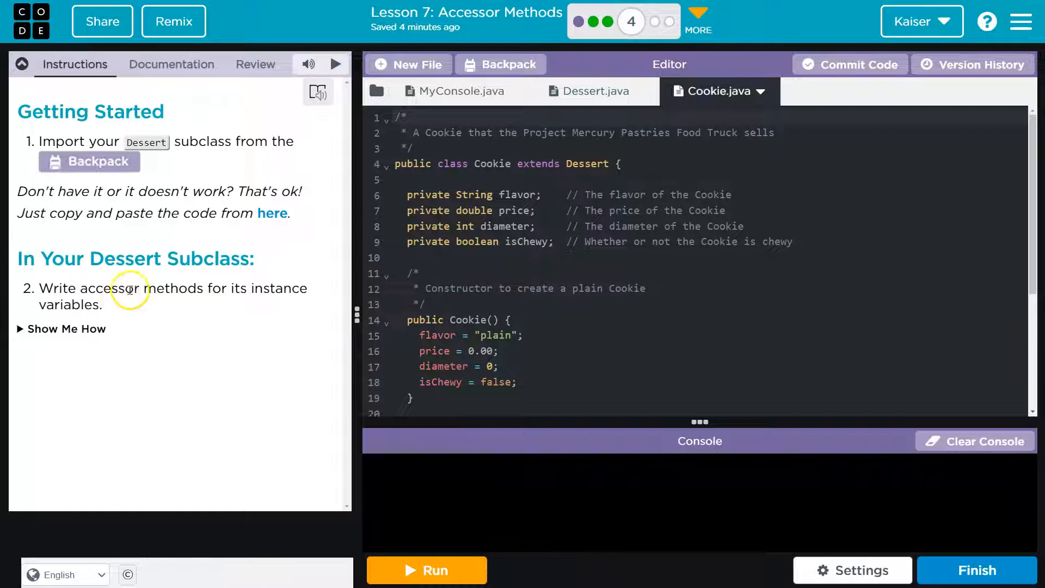
pyautogui.doubleClick(111, 288)
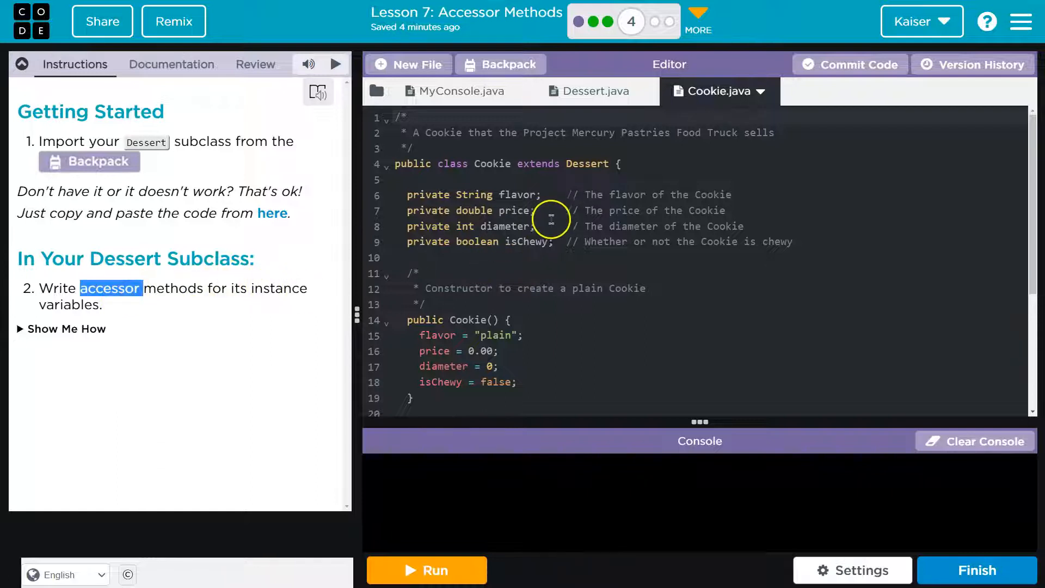
pyautogui.moveTo(718, 241)
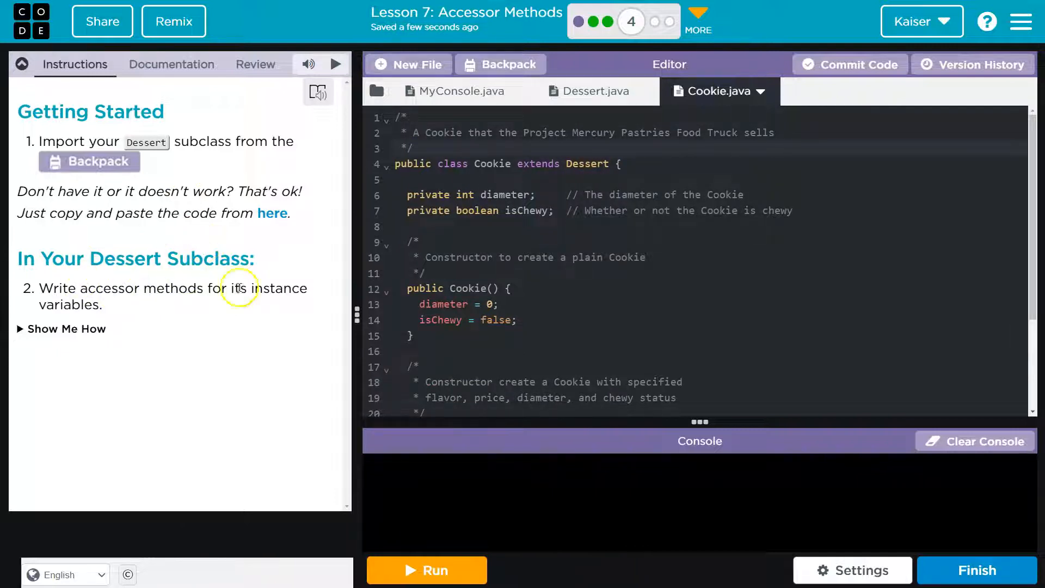
pyautogui.moveTo(176, 285)
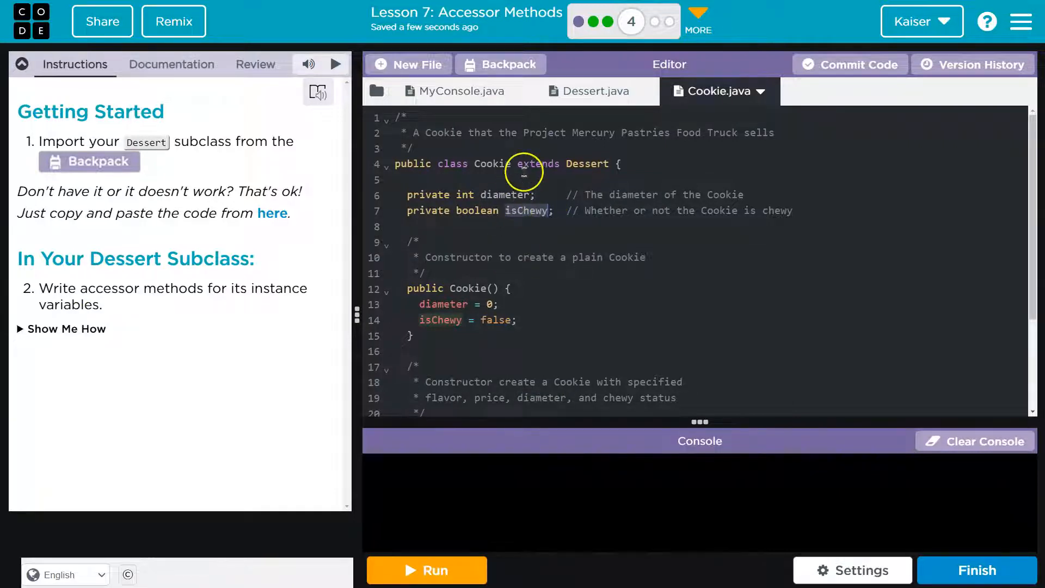
pyautogui.moveTo(516, 287)
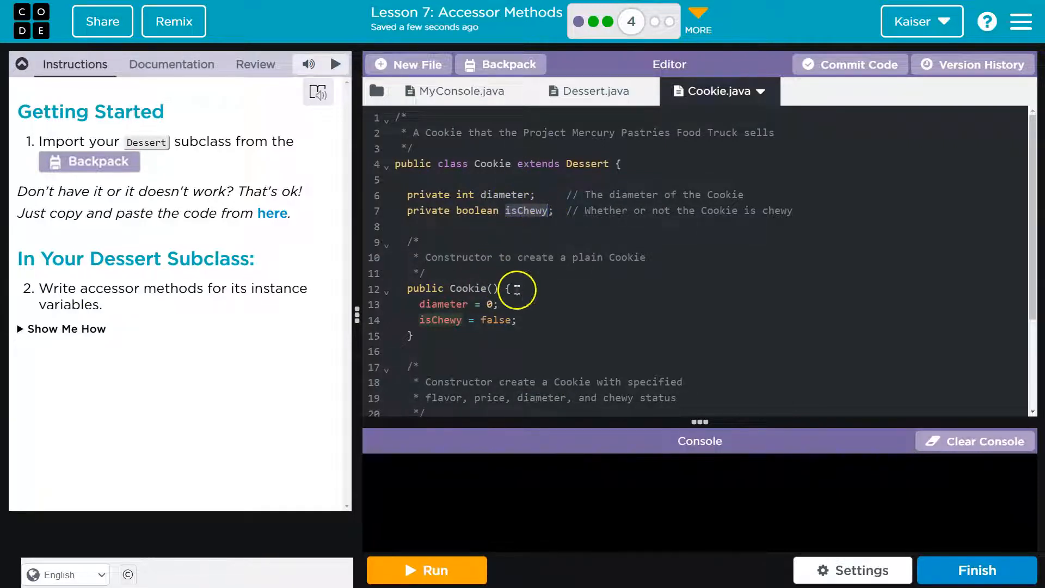
pyautogui.scroll(-3)
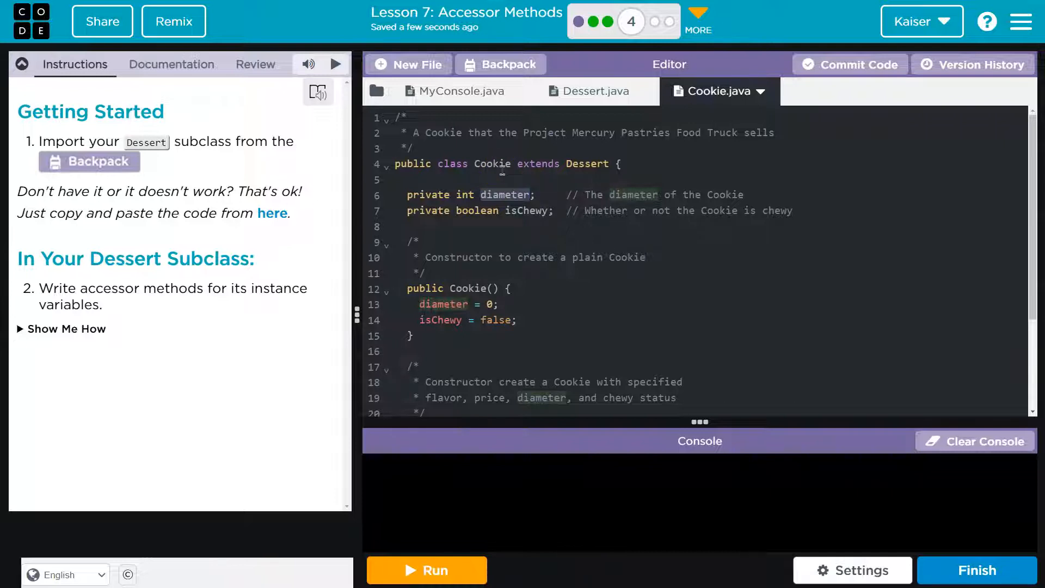
pyautogui.doubleClick(503, 195)
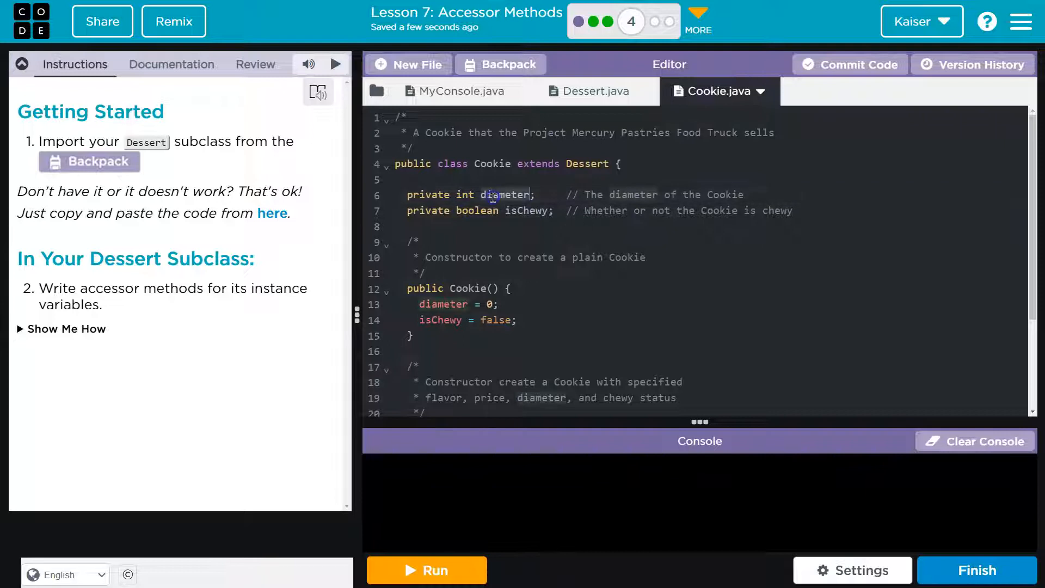
pyautogui.scroll(-3)
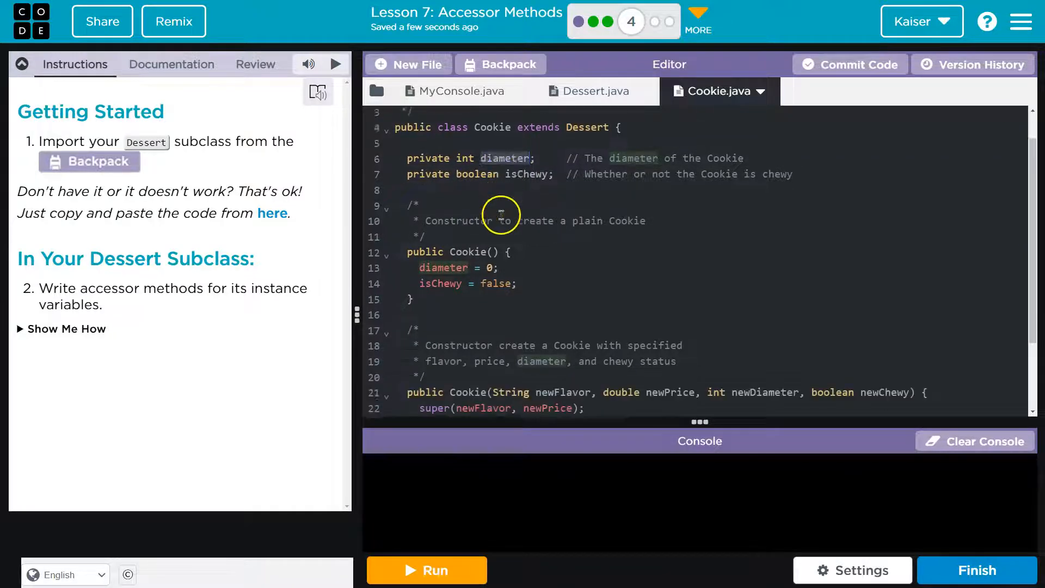
pyautogui.scroll(-3)
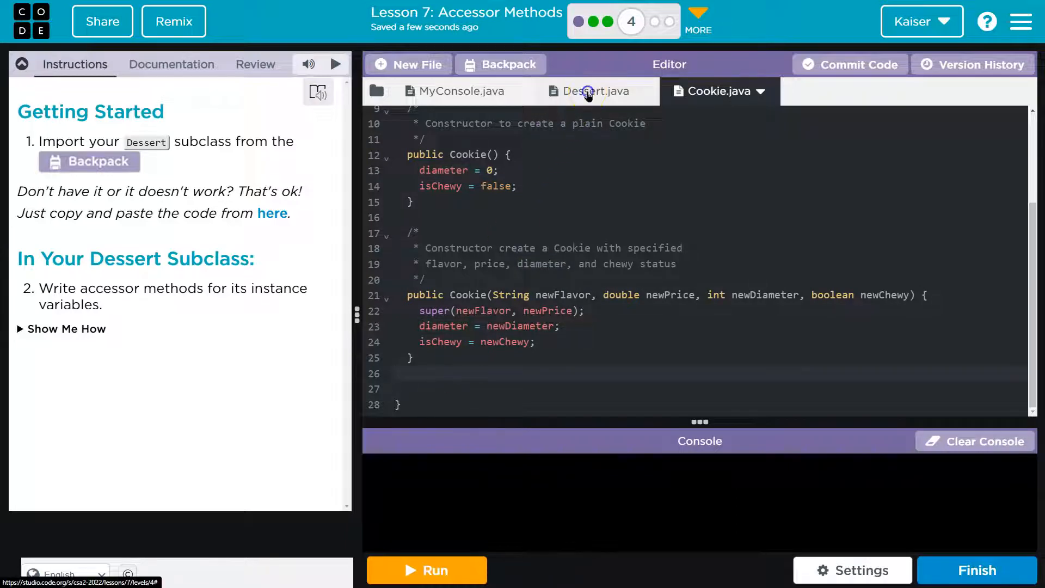
# Review Dessert.java's getFlavor and getPrice getters and their use in MyConsole.java
pyautogui.click(594, 92)
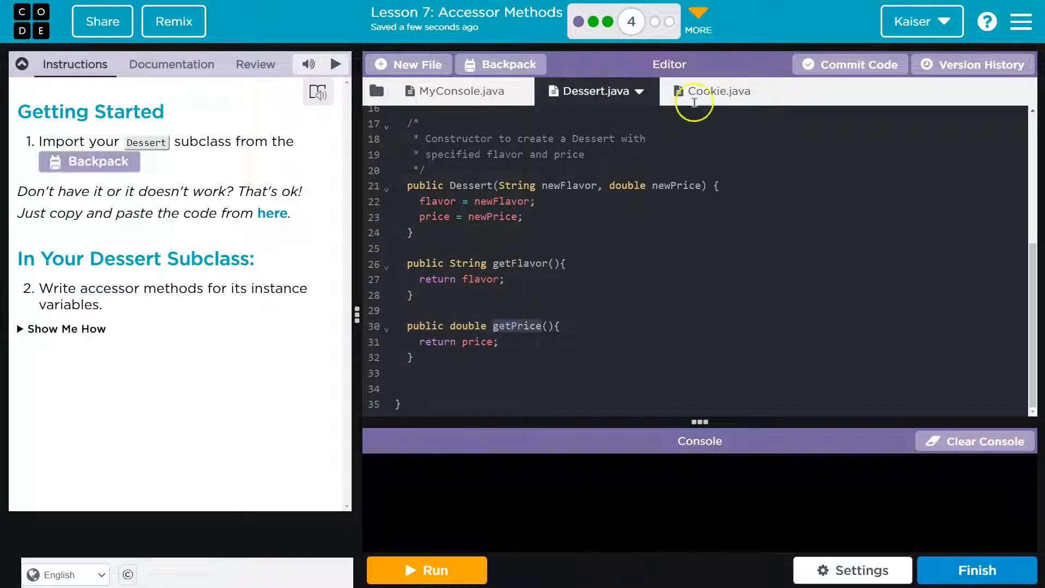
pyautogui.moveTo(459, 249)
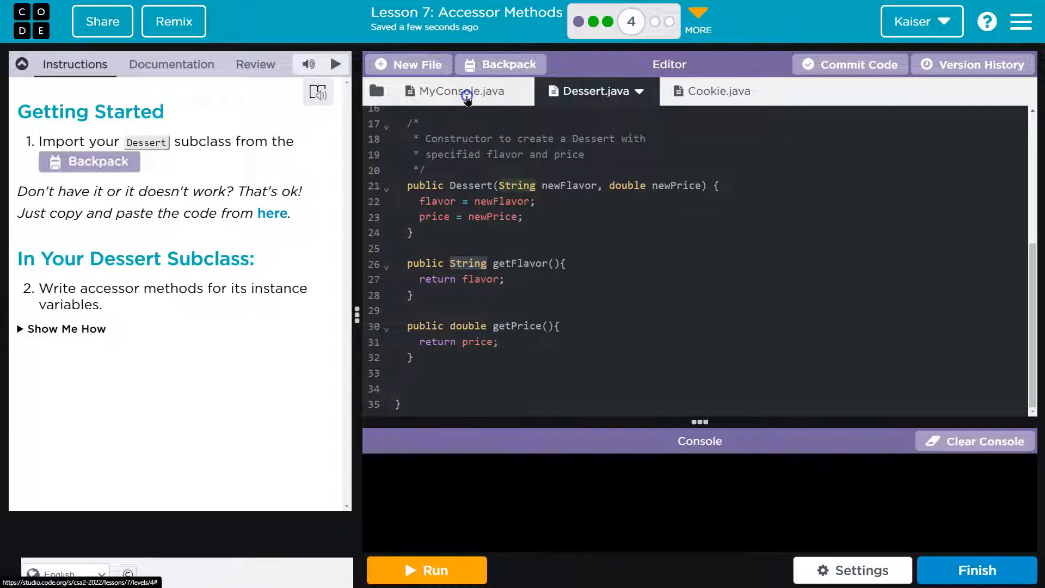
pyautogui.click(463, 92)
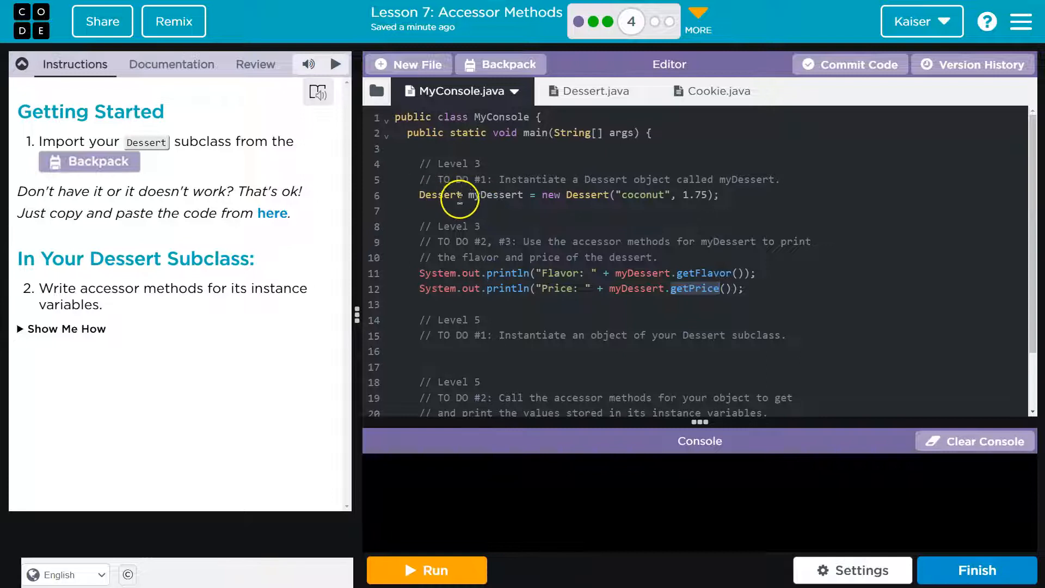
pyautogui.moveTo(646, 306)
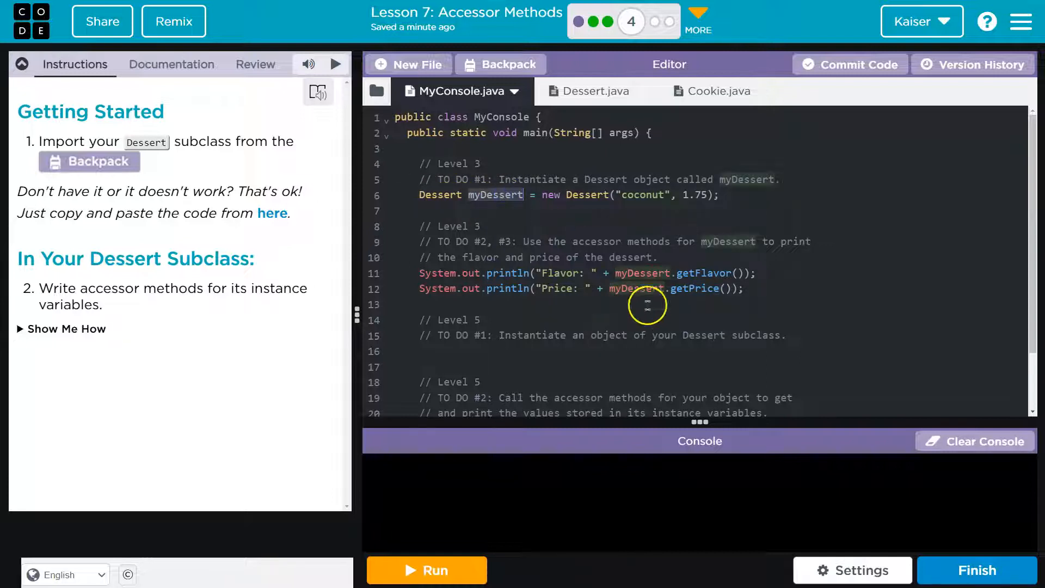
pyautogui.moveTo(673, 281)
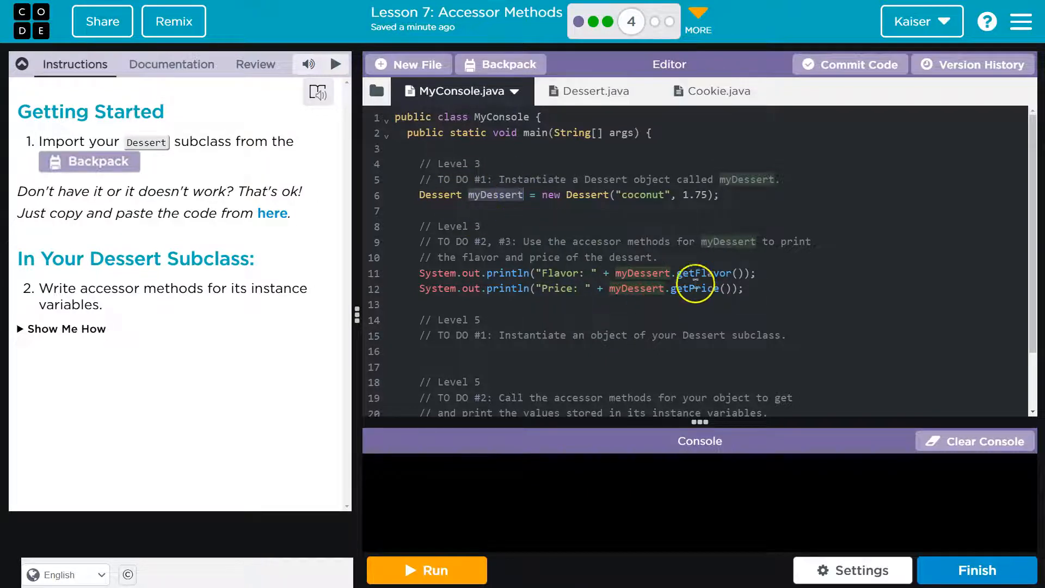
pyautogui.click(595, 92)
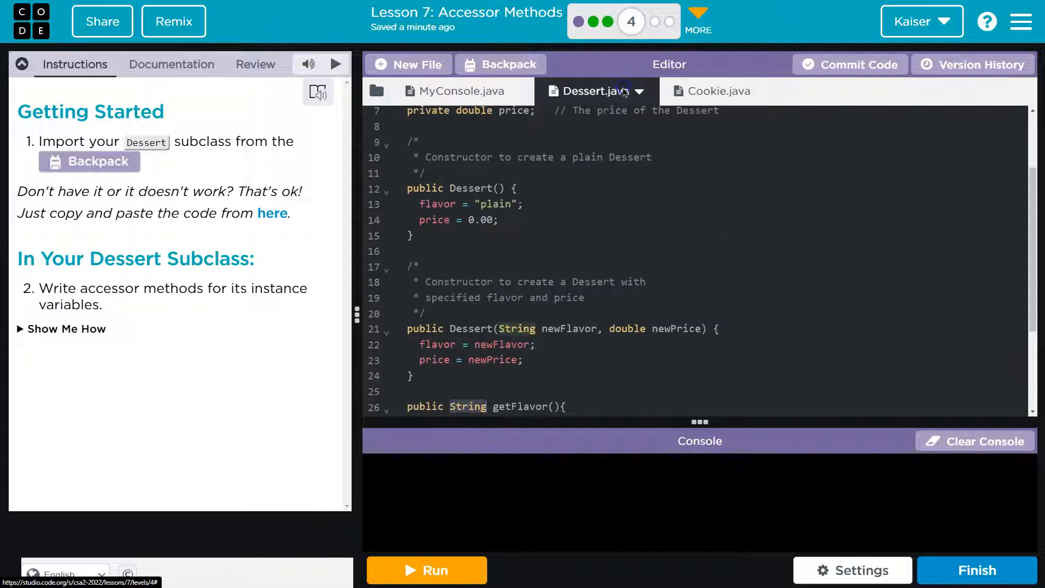
pyautogui.scroll(-3)
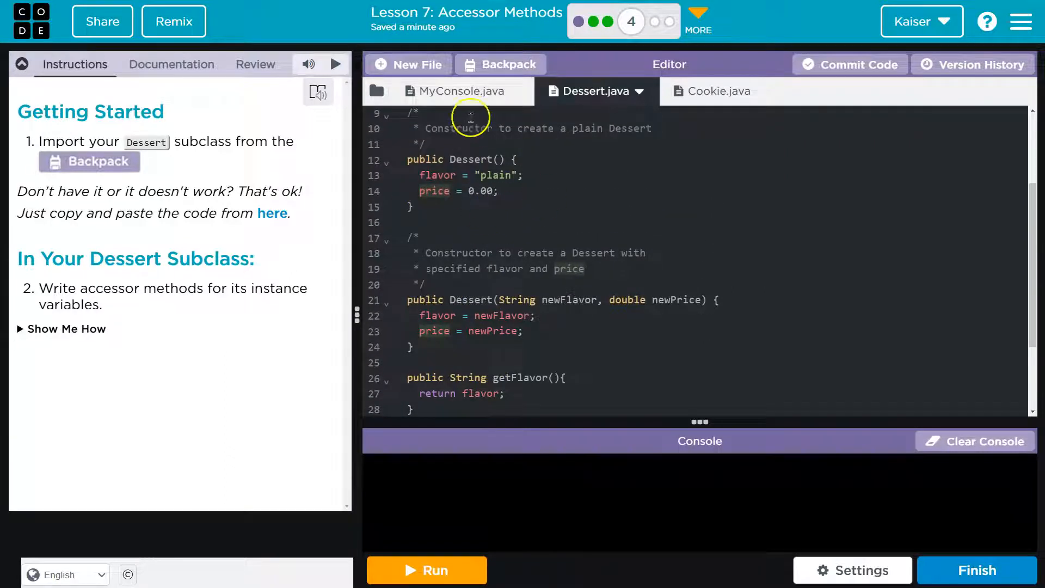
pyautogui.click(453, 91)
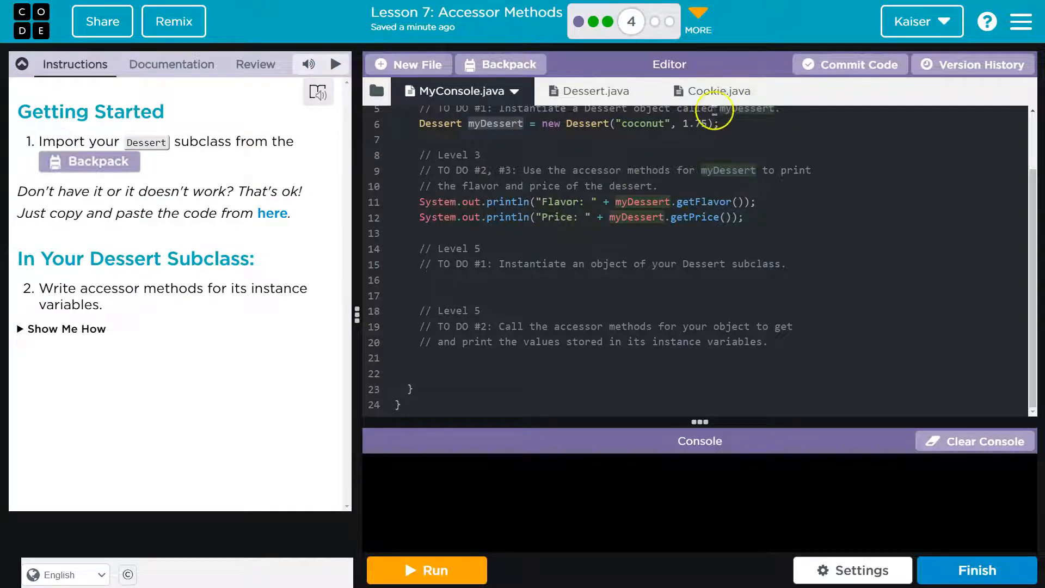
# Add a public int getDiameter() accessor to Cookie.java that returns diameter
pyautogui.click(718, 91)
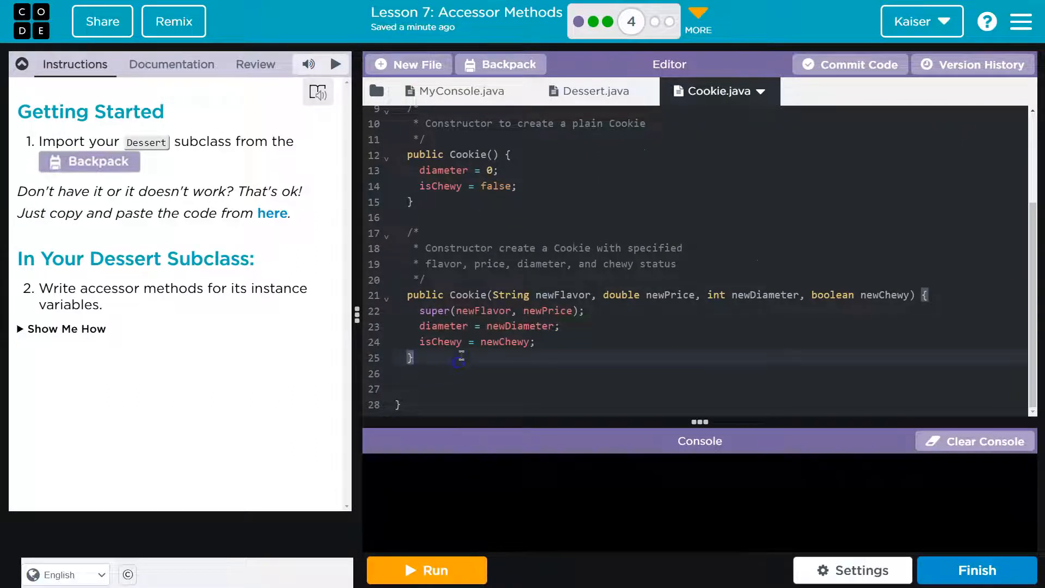
pyautogui.write('public')
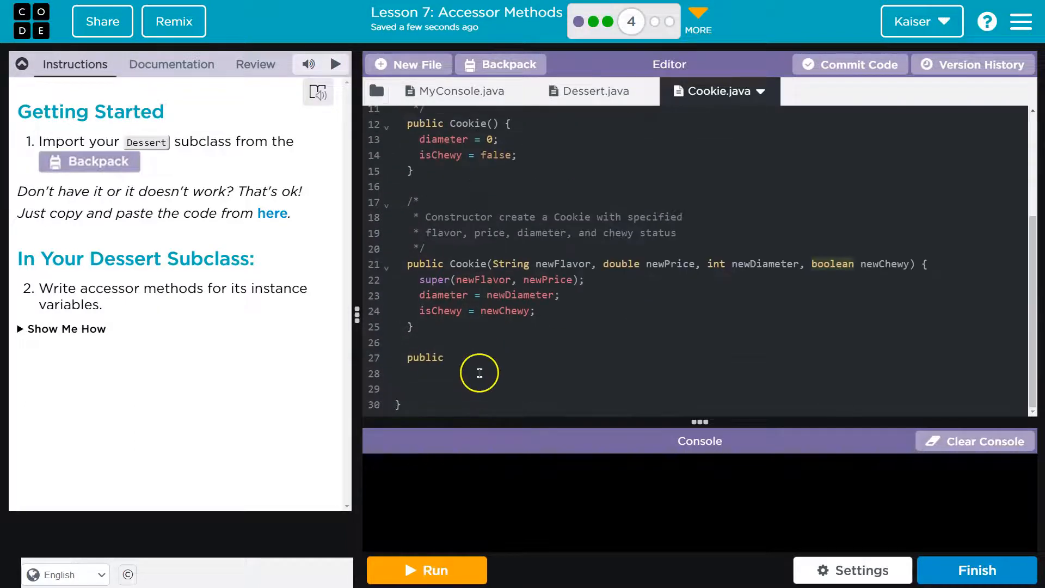
pyautogui.write('int')
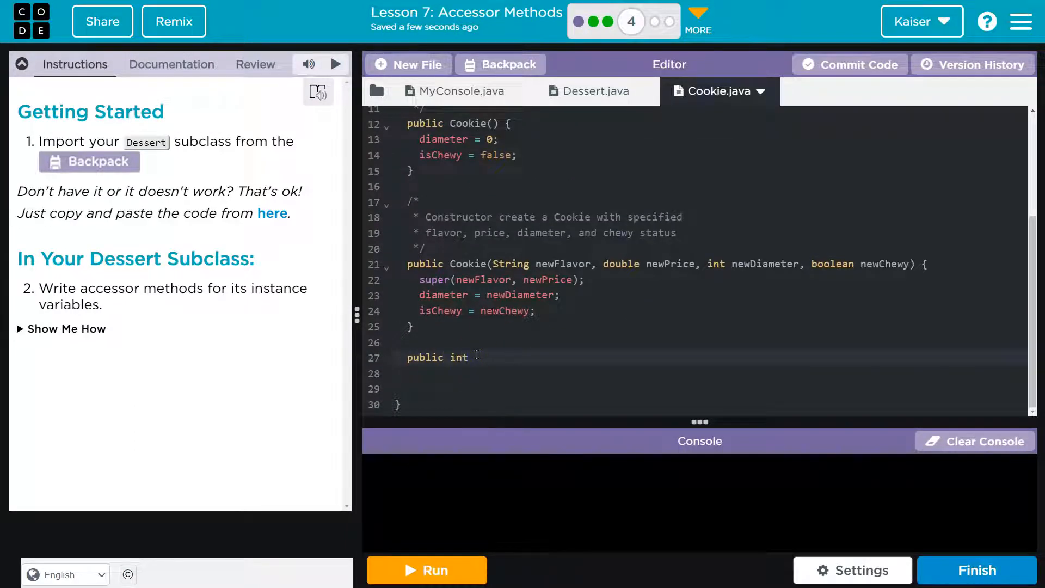
pyautogui.write('get')
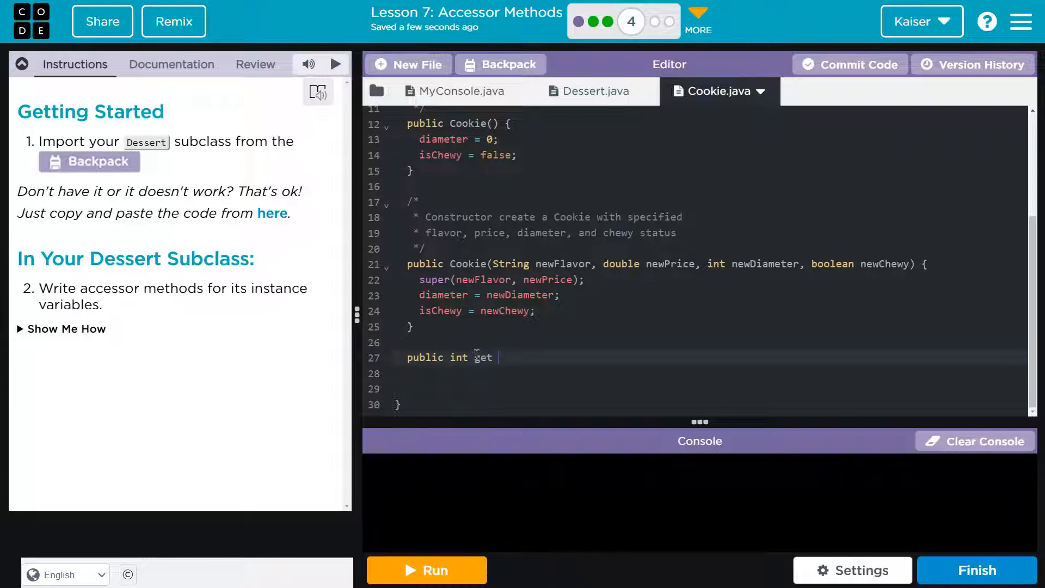
pyautogui.write('Diam')
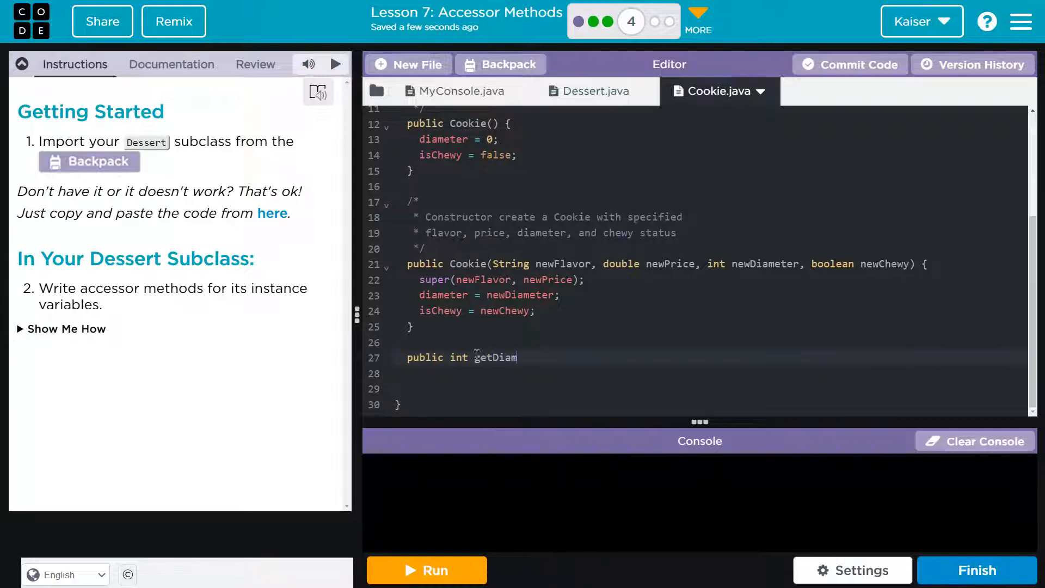
pyautogui.write('eter()')
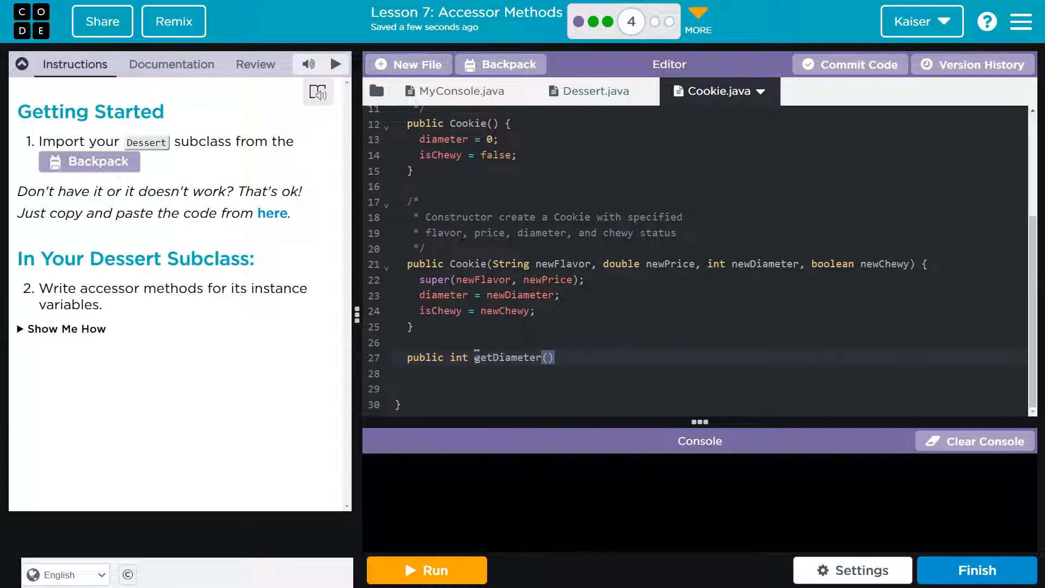
pyautogui.write('{')
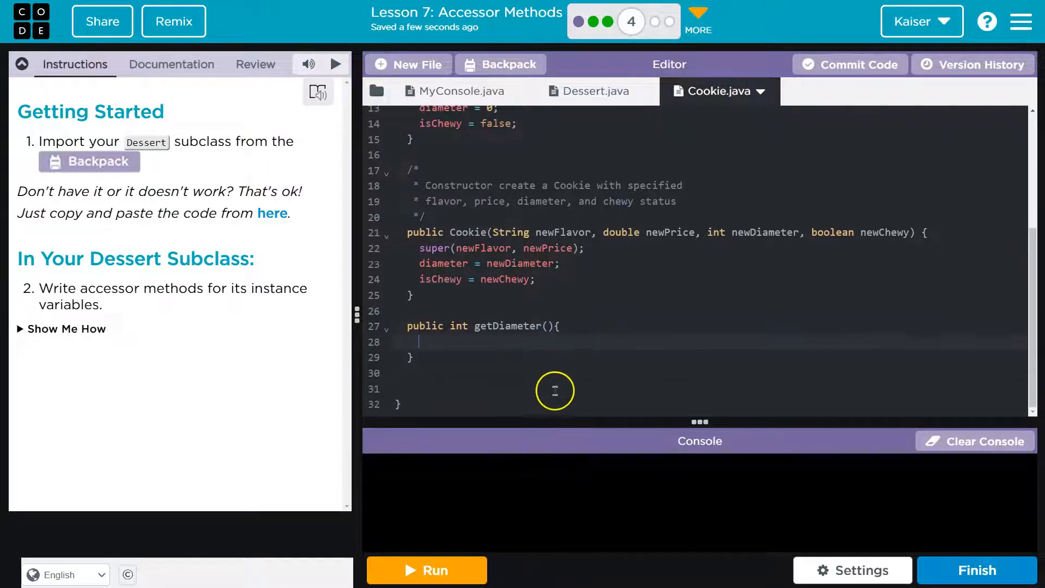
pyautogui.write('ret')
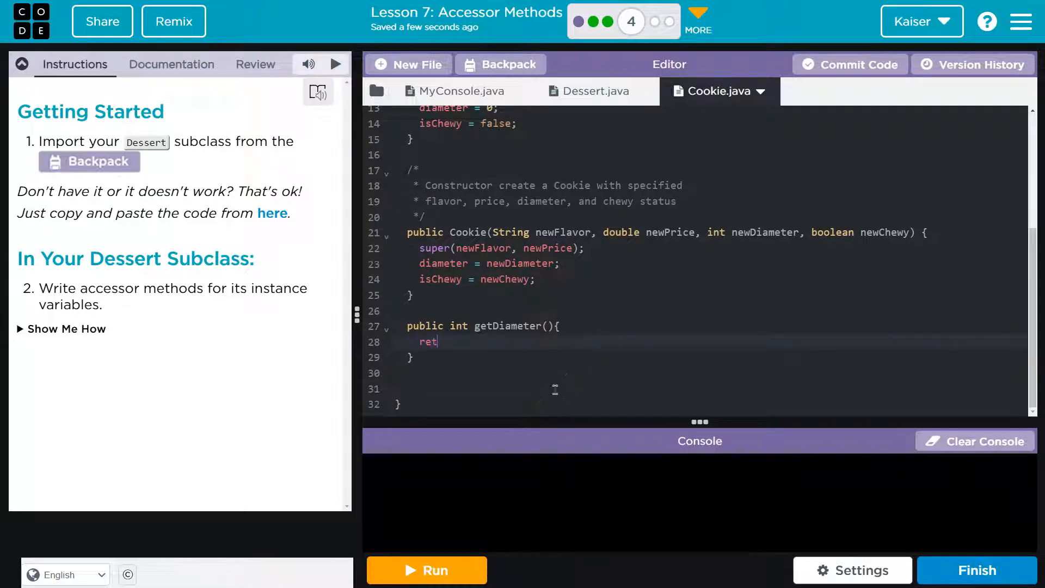
pyautogui.write('urn')
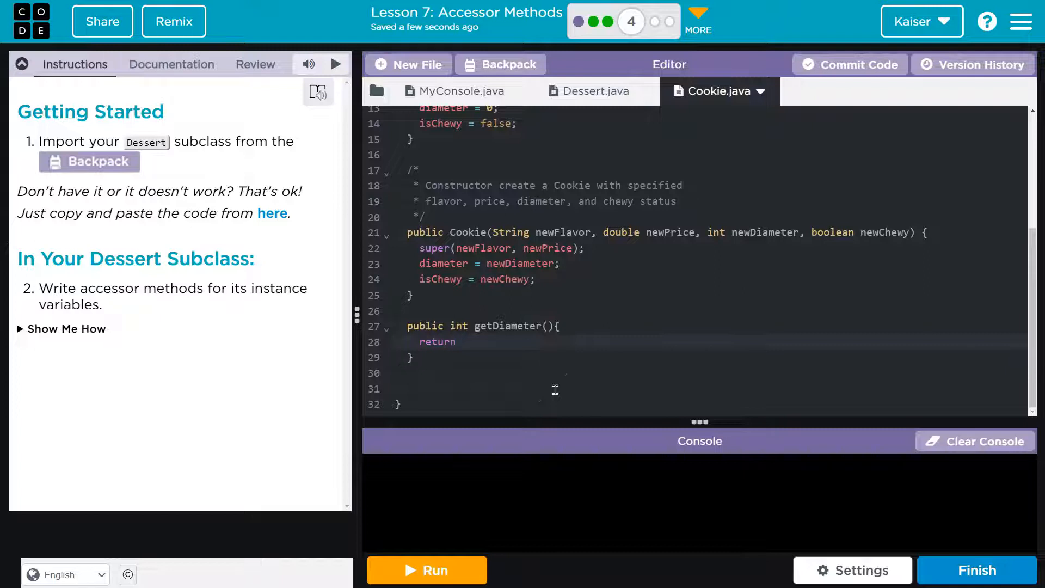
pyautogui.write('diamet')
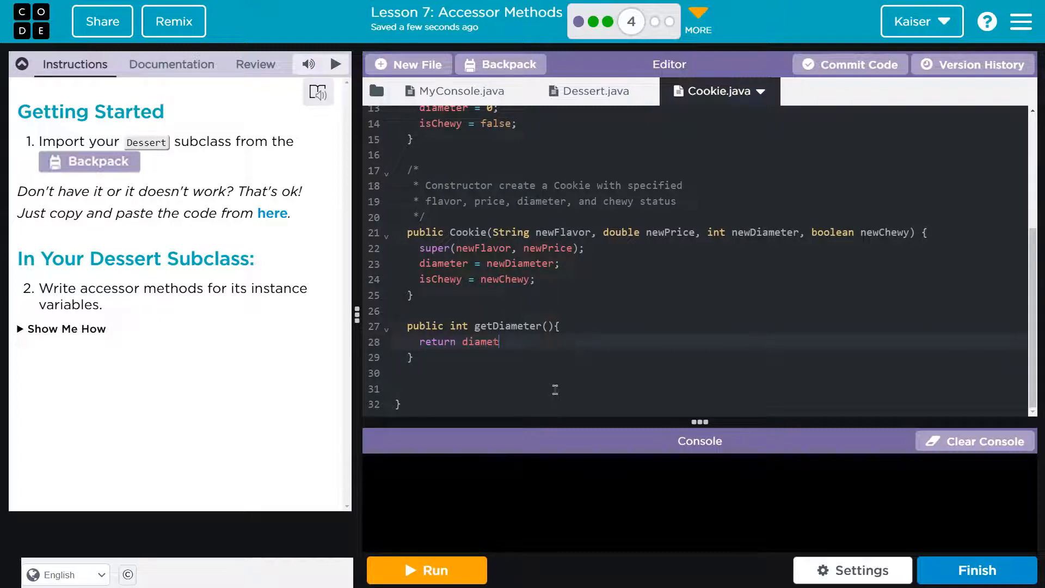
pyautogui.write('er;')
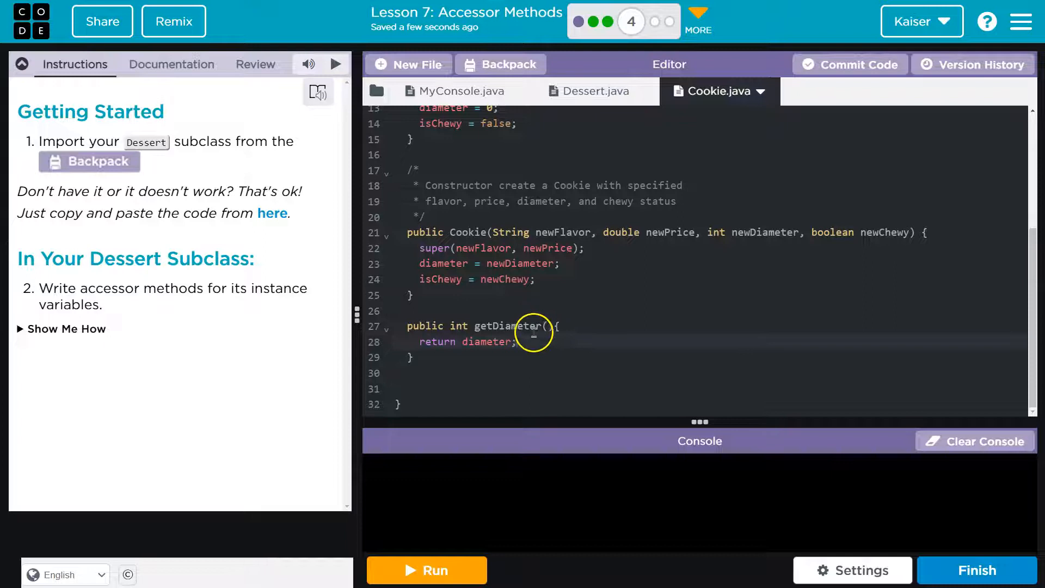
pyautogui.doubleClick(444, 264)
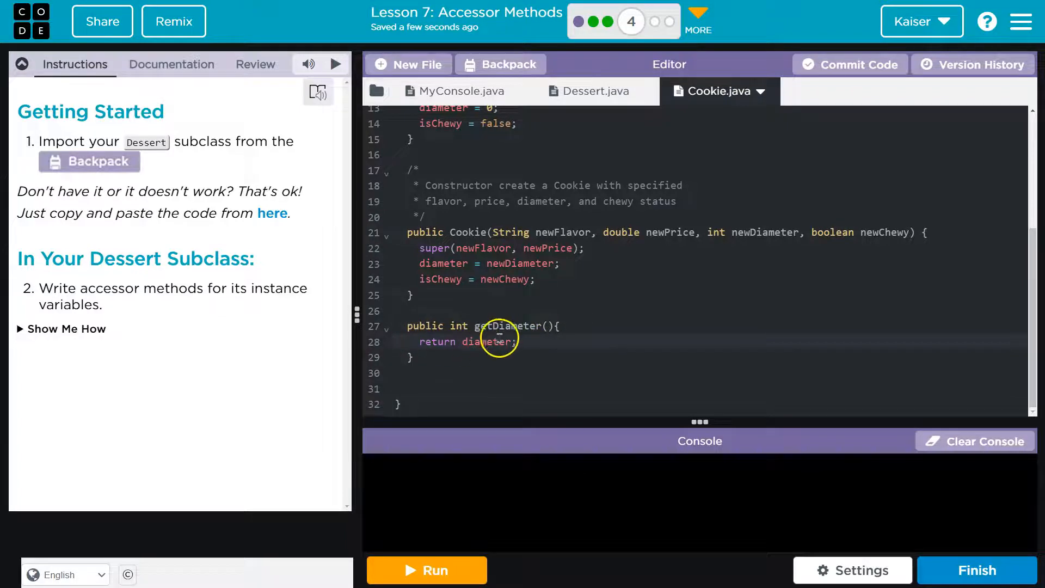
pyautogui.moveTo(433, 347)
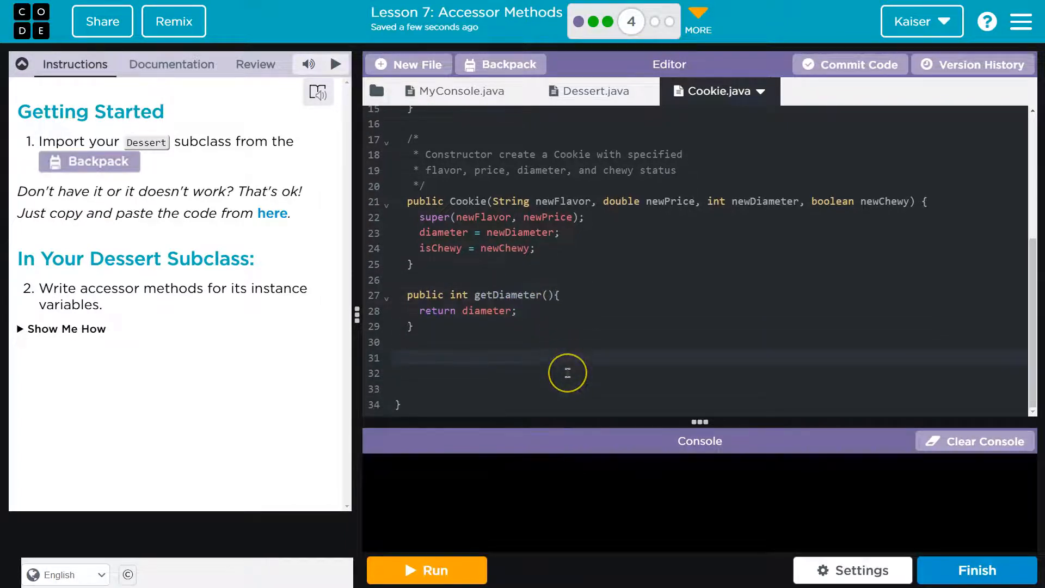
# Start a public boolean getChewy() accessor below getDiameter and begin its return statement
pyautogui.write('public')
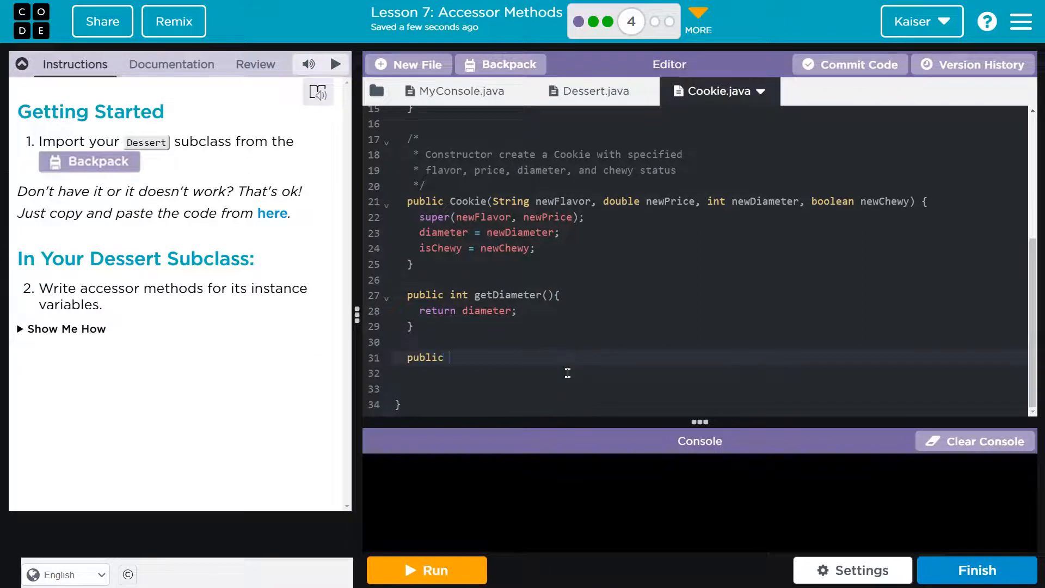
pyautogui.write('int get')
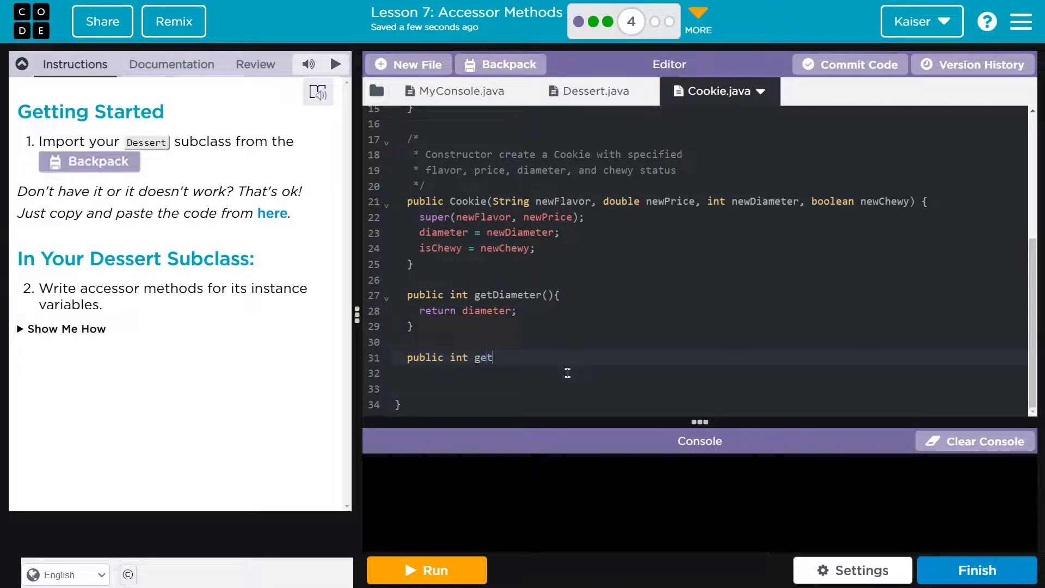
pyautogui.write('Chewy()')
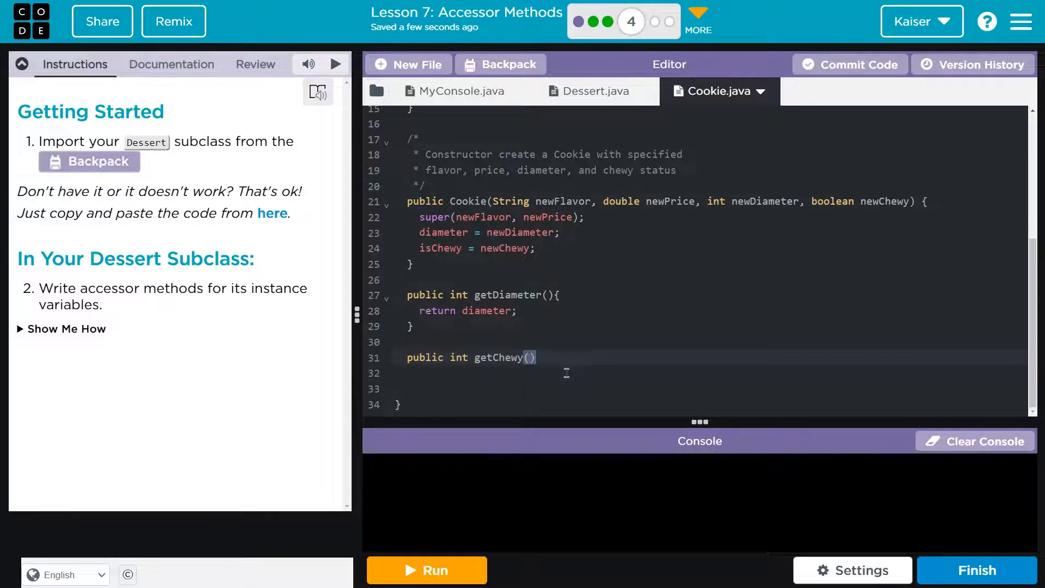
pyautogui.write('{')
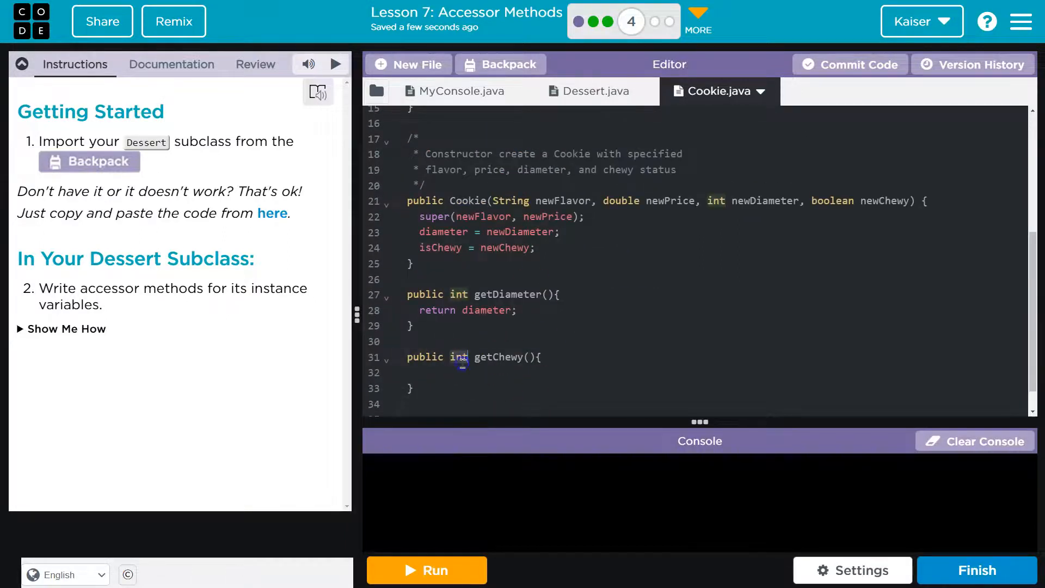
pyautogui.write('boolean')
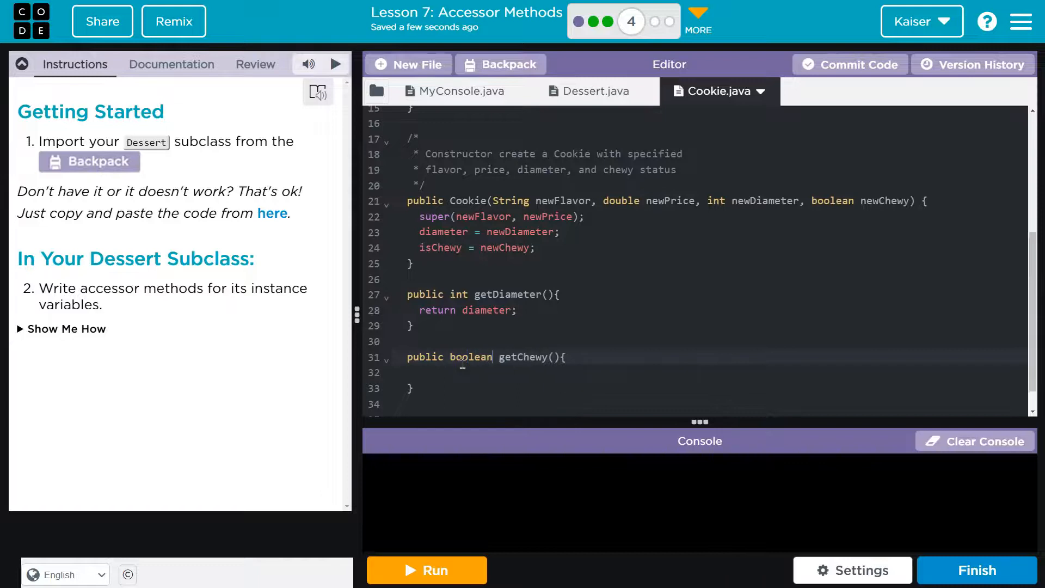
pyautogui.write('retur')
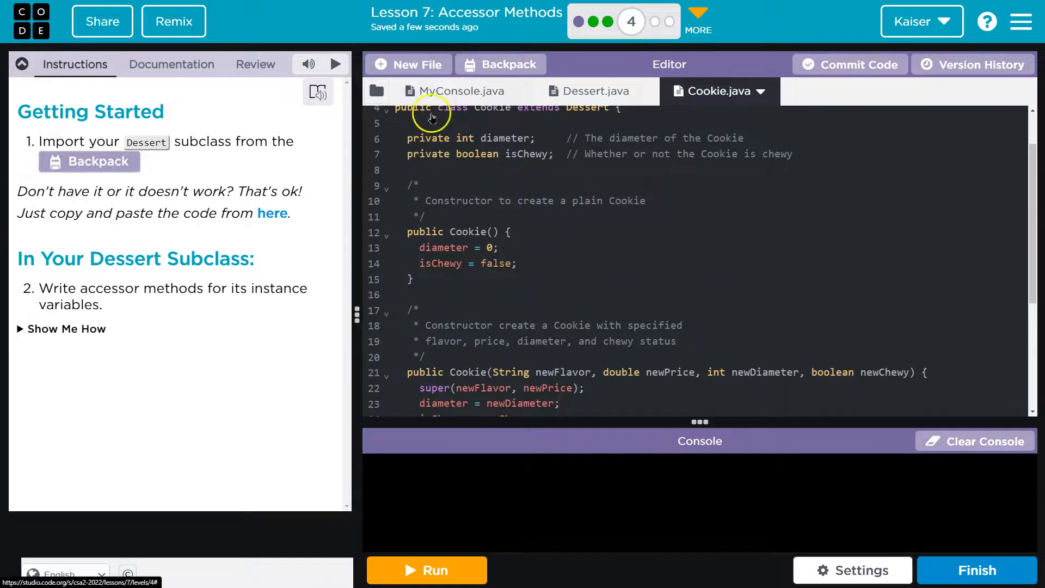
pyautogui.click(455, 91)
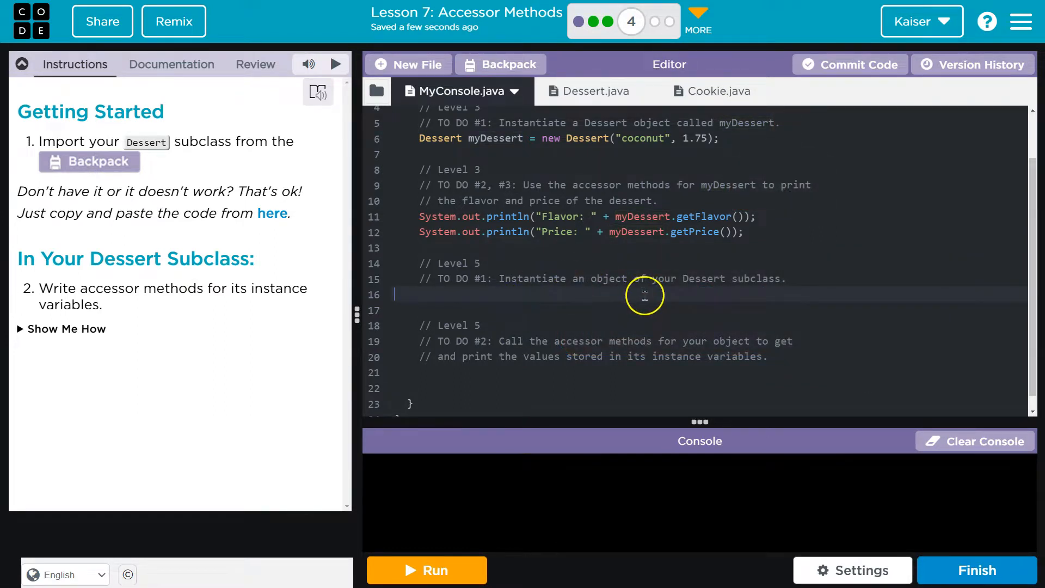
pyautogui.click(719, 92)
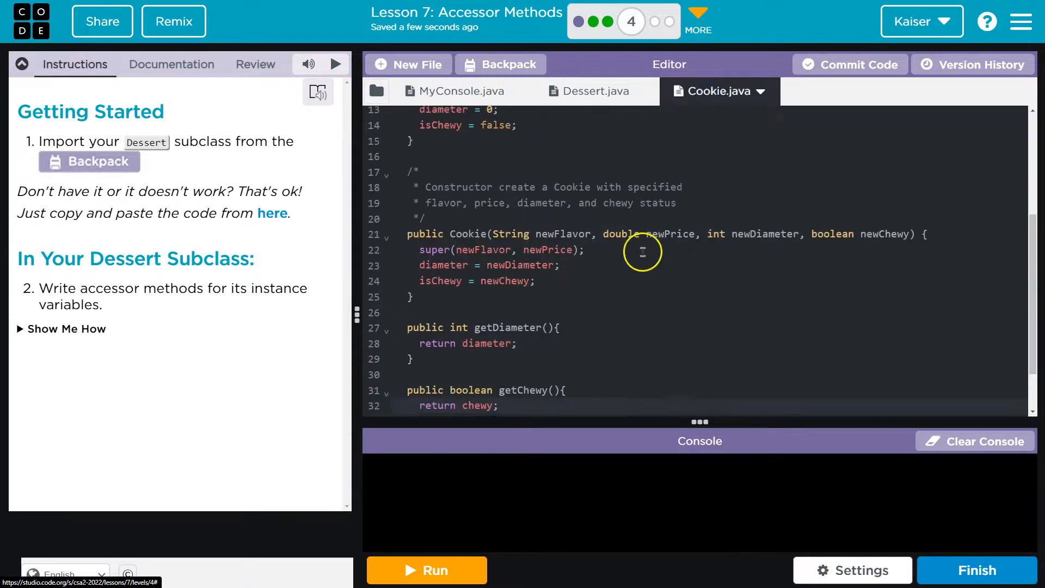
pyautogui.scroll(-3)
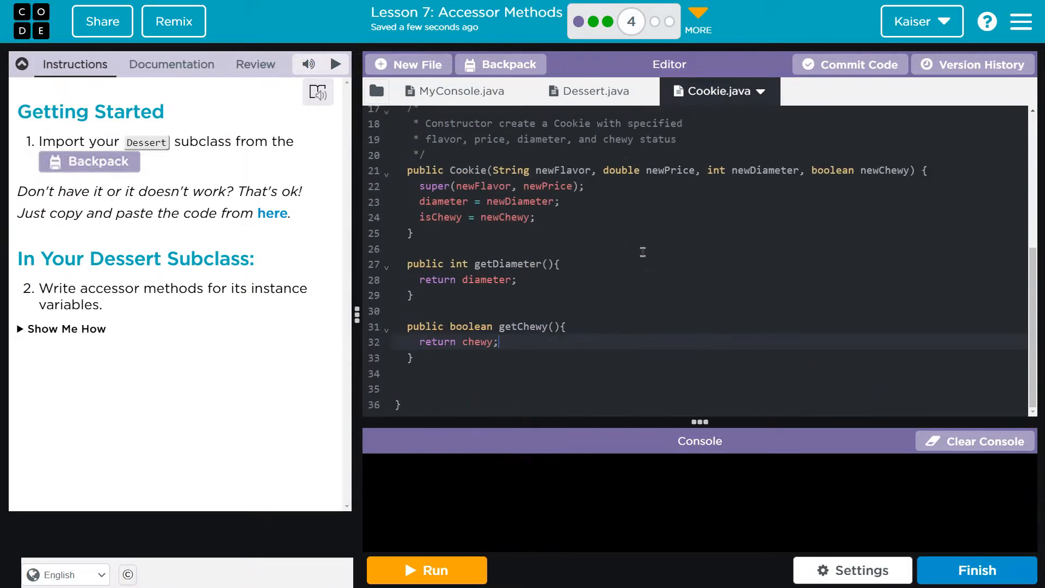